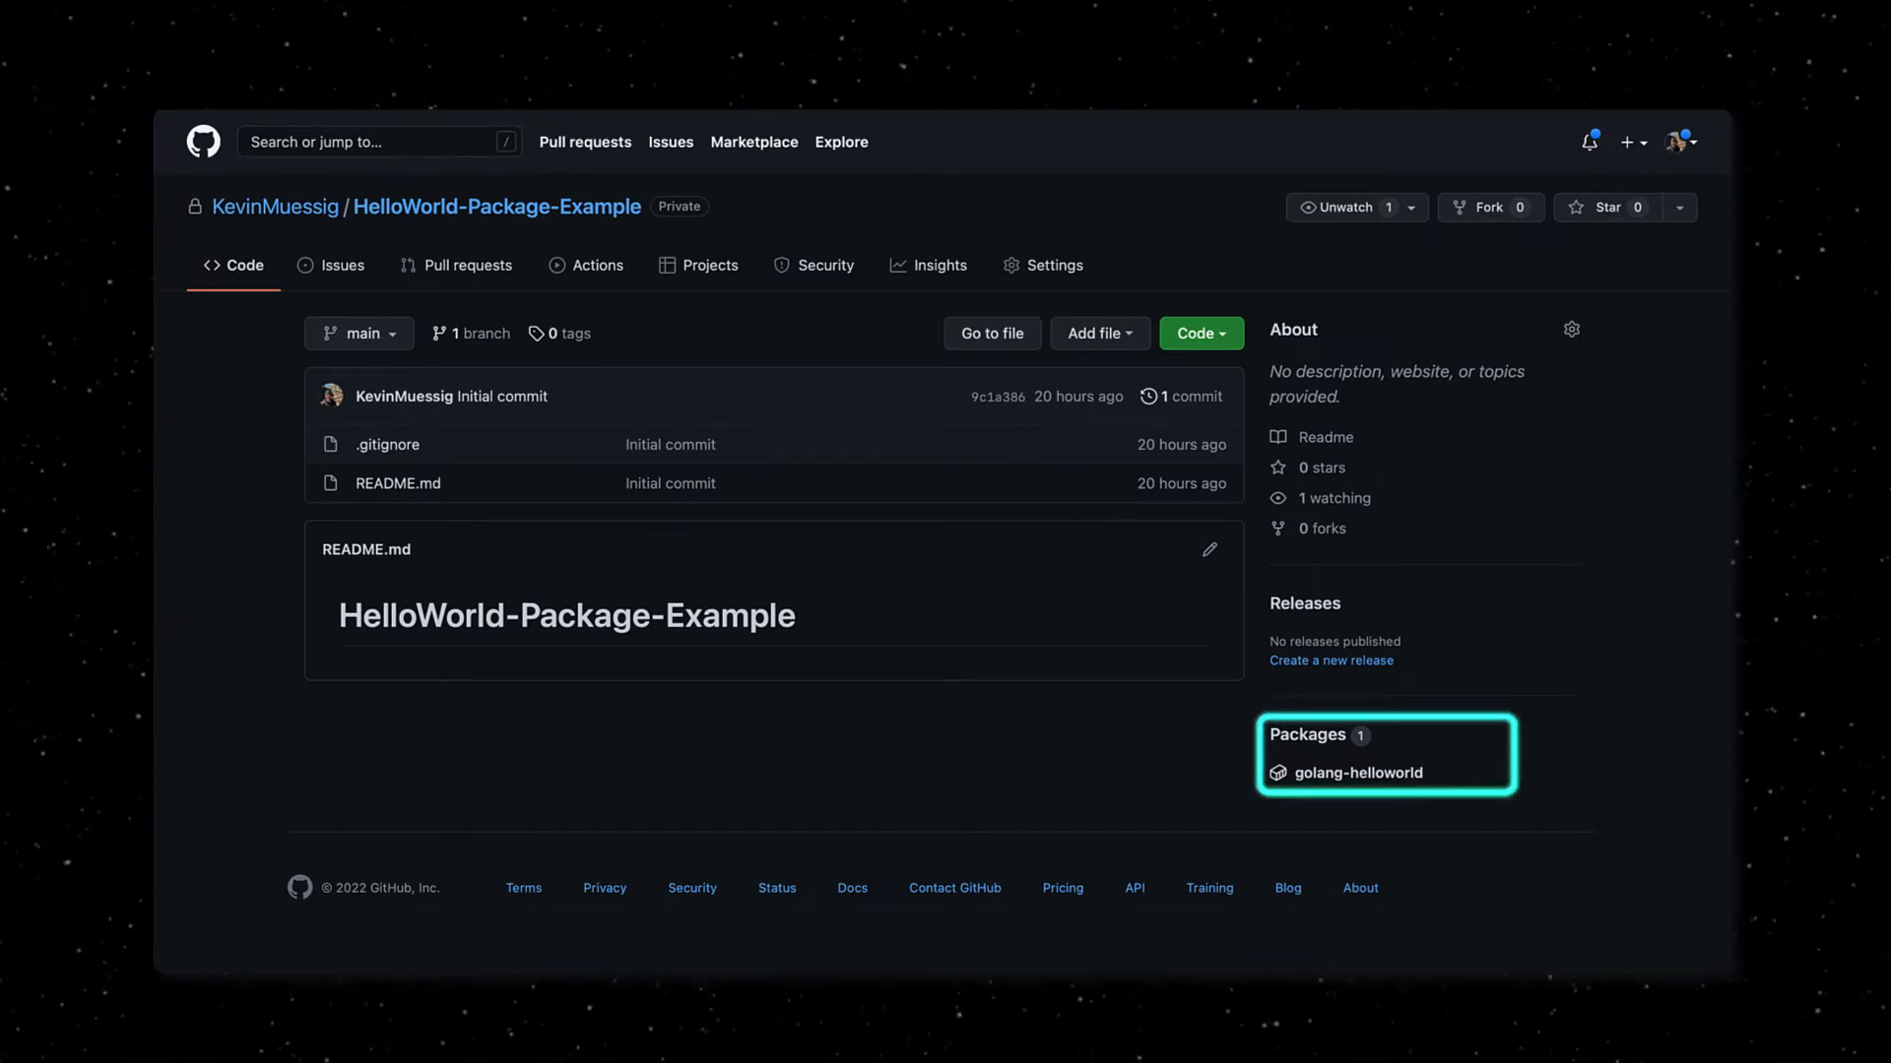
# Step: Open the golang-helloworld package page from the repository's Packages sidebar
pyautogui.click(1360, 773)
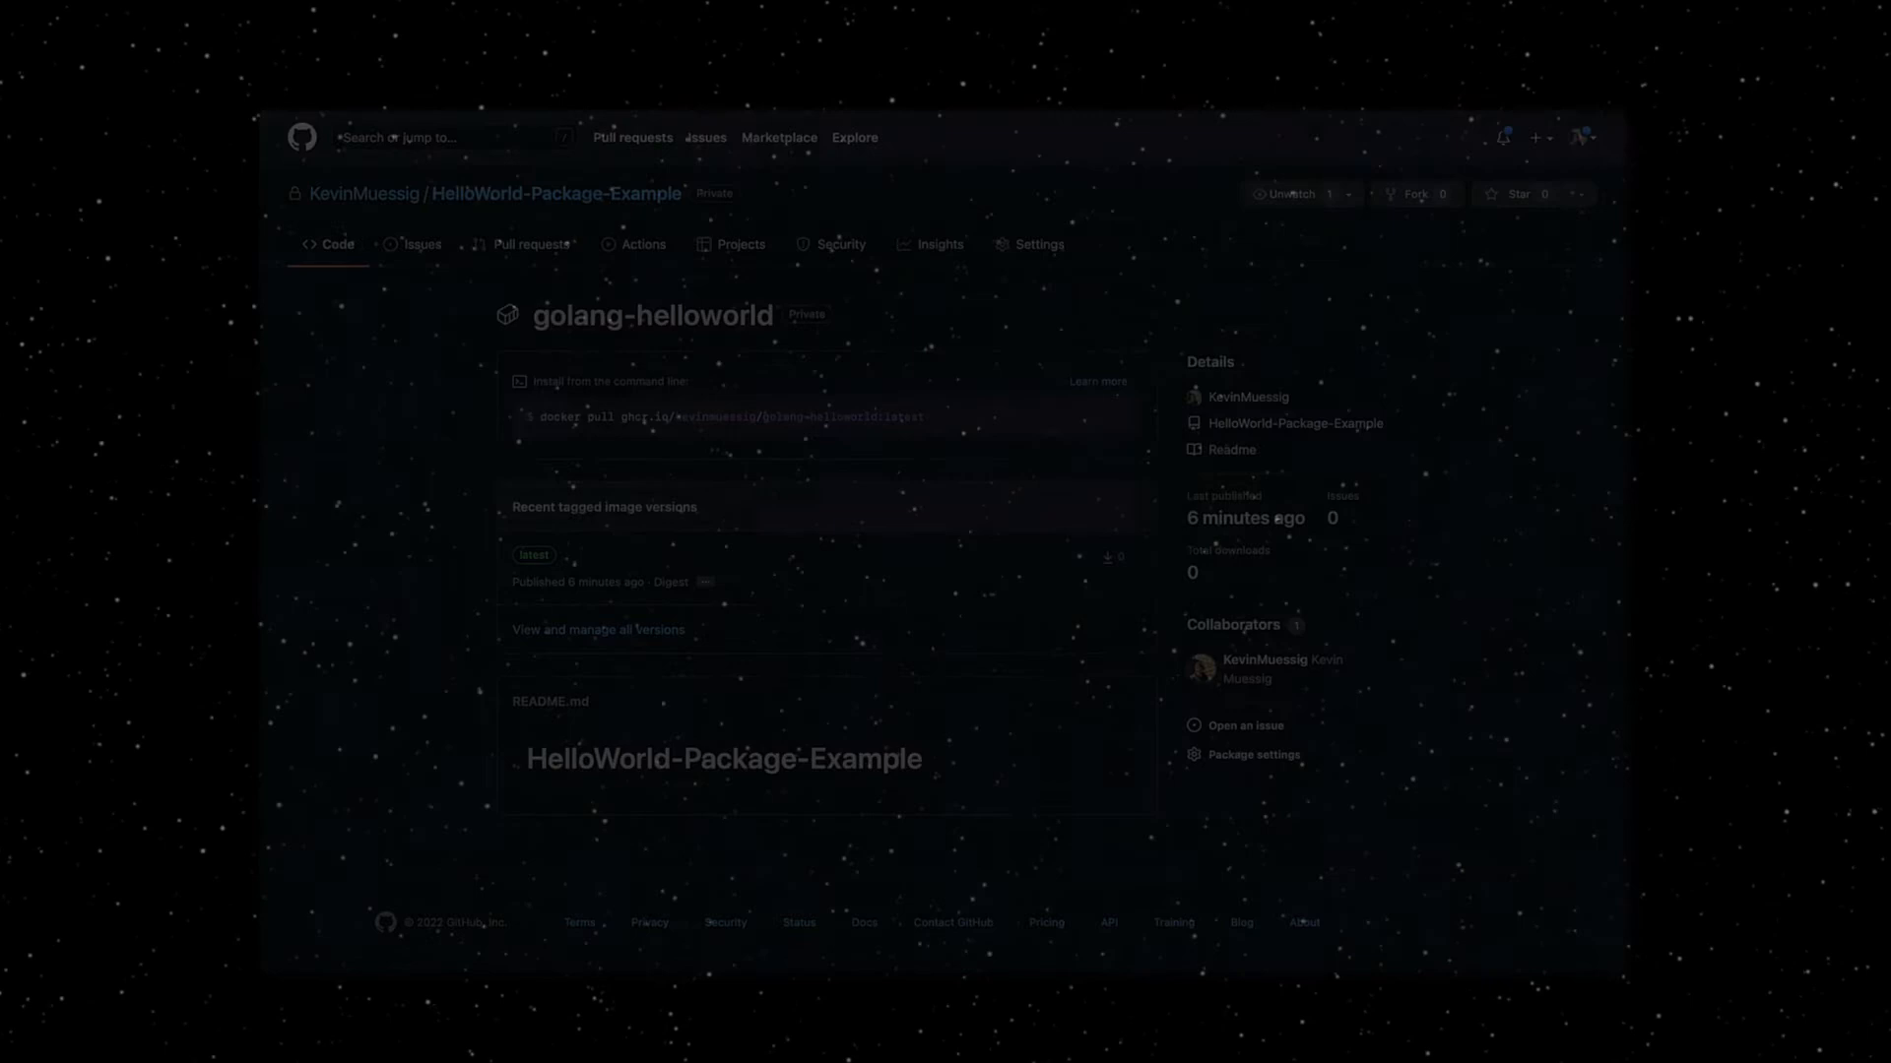